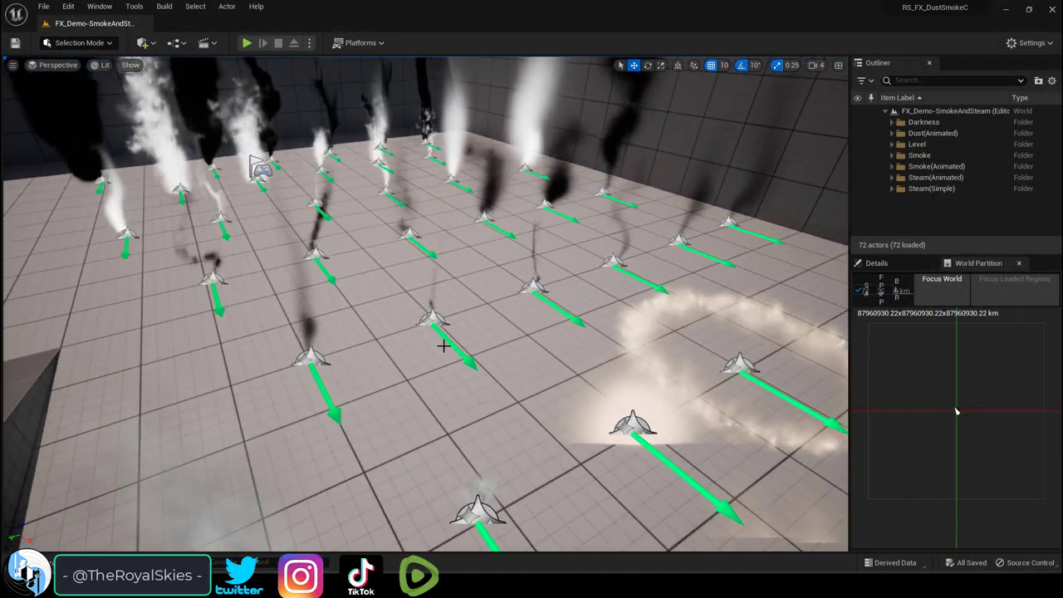
# Step: Look over the smoke and steam emitters, then view the Fountain emitter's Sprite Renderer settings
pyautogui.moveTo(415, 333); pyautogui.dragTo(415, 249)
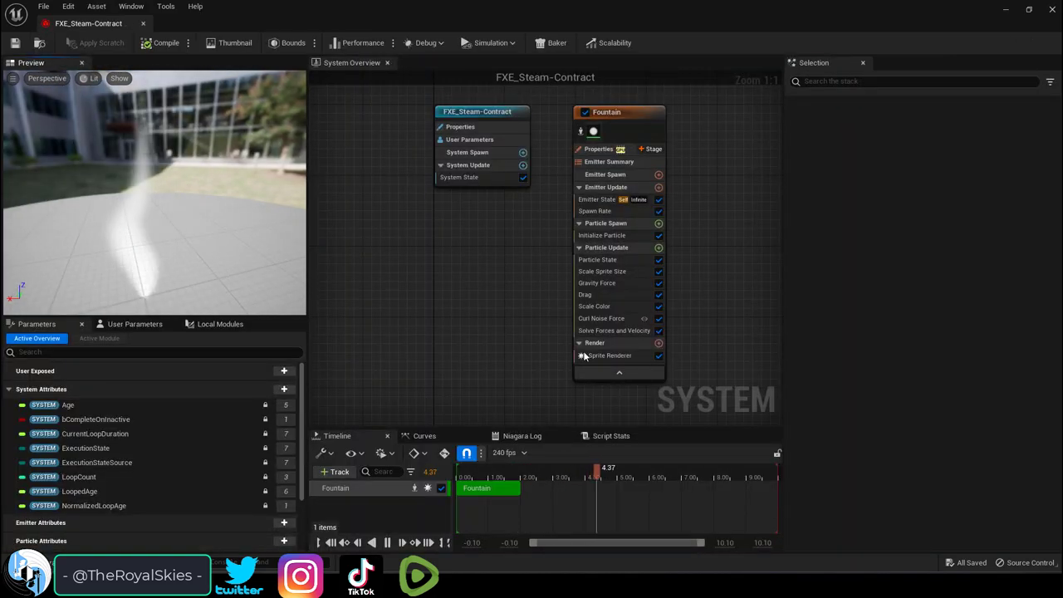
pyautogui.click(610, 356)
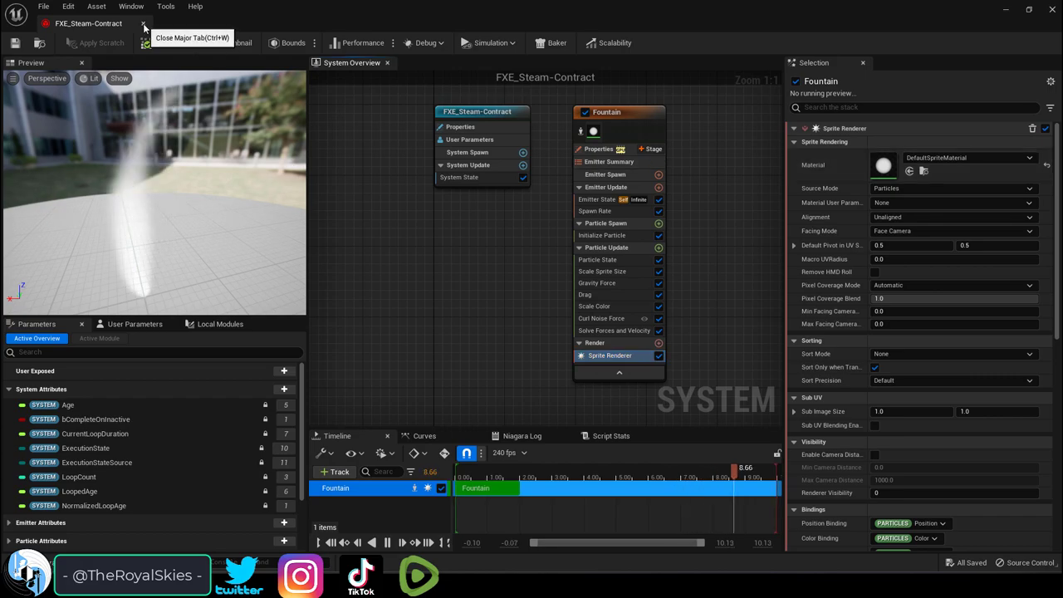
pyautogui.click(144, 24)
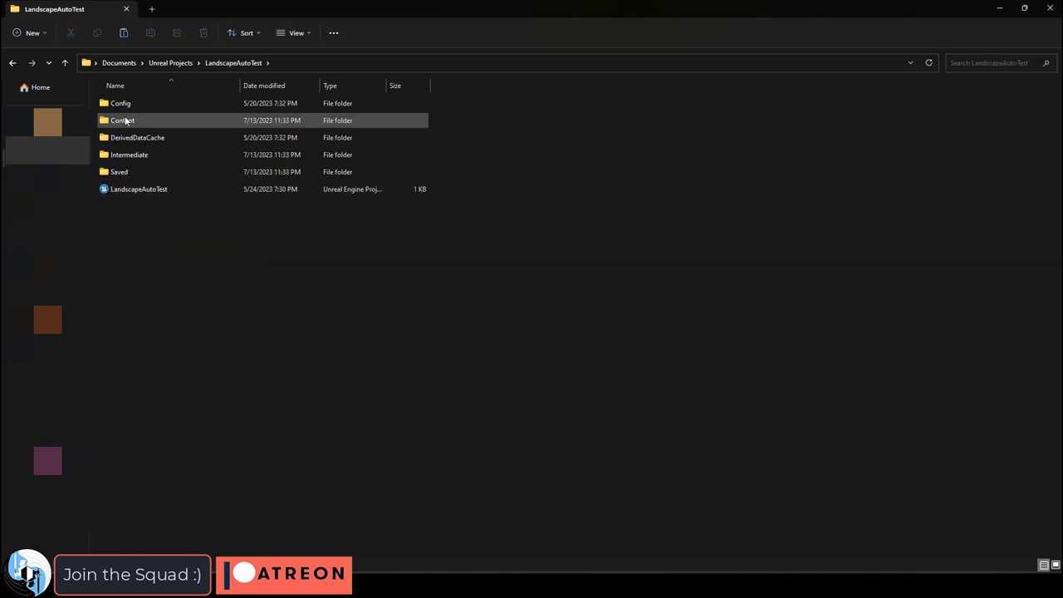
# Step: Open LandscapeAutoTest's Content folder, then scroll through the Learn Unreal (FAST) playlist
pyautogui.doubleClick(122, 120)
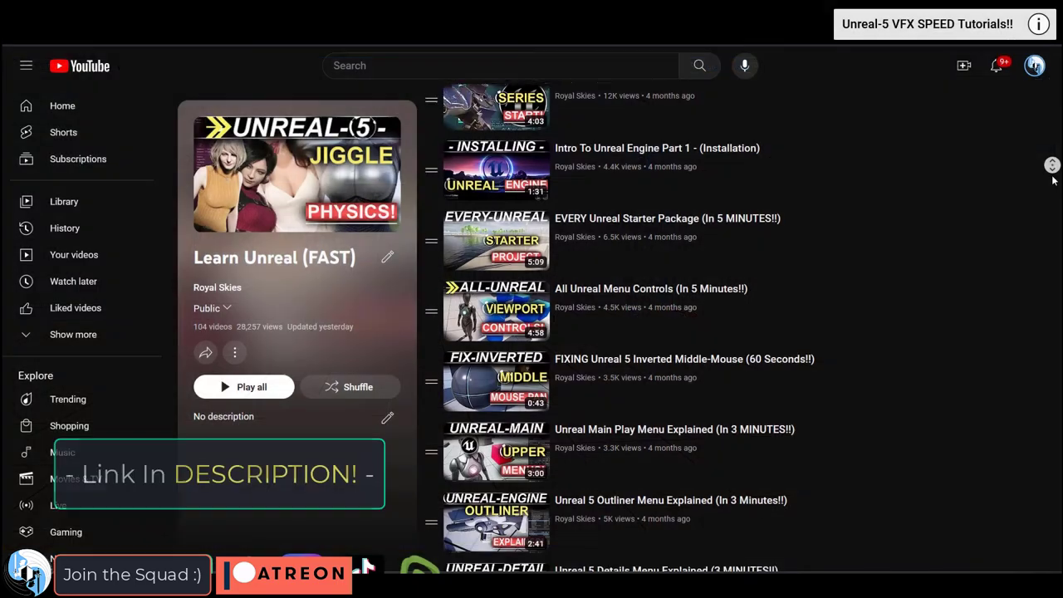
pyautogui.scroll(-3)
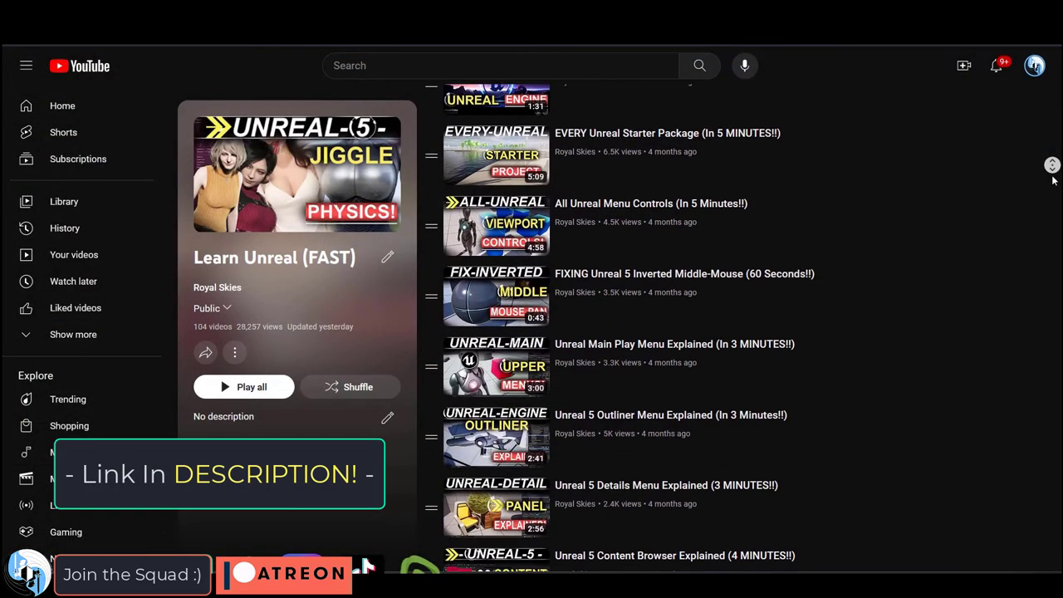